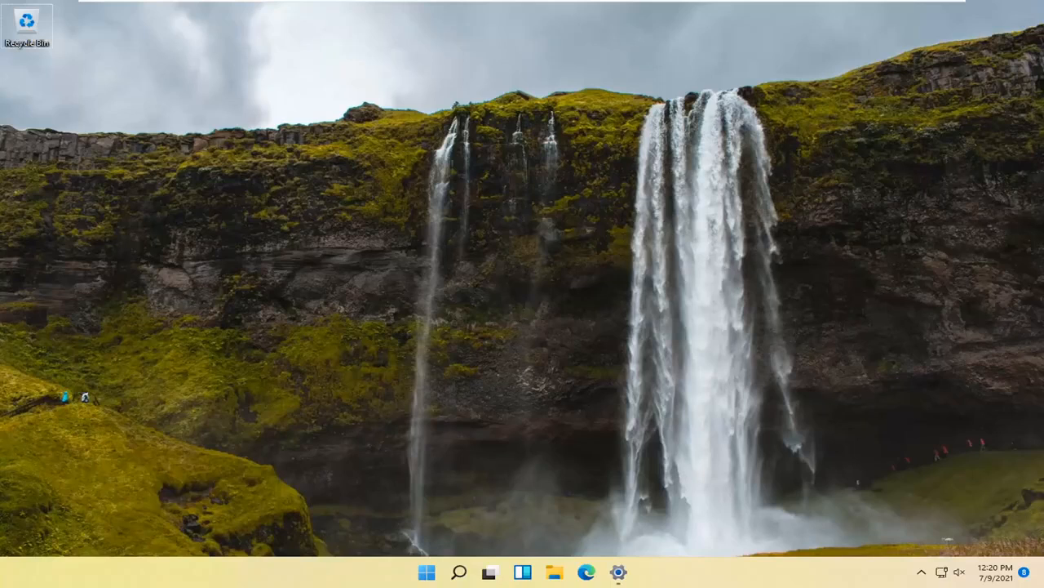
mouse_move(826, 374)
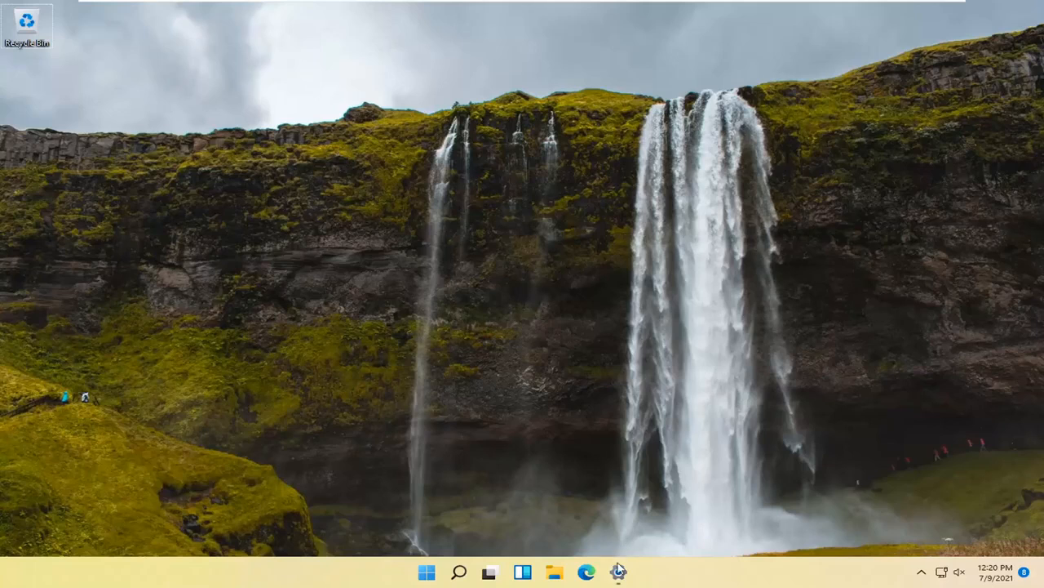
- Bring up the Start button's power-user menu of system tools on the desktop
right_click(618, 571)
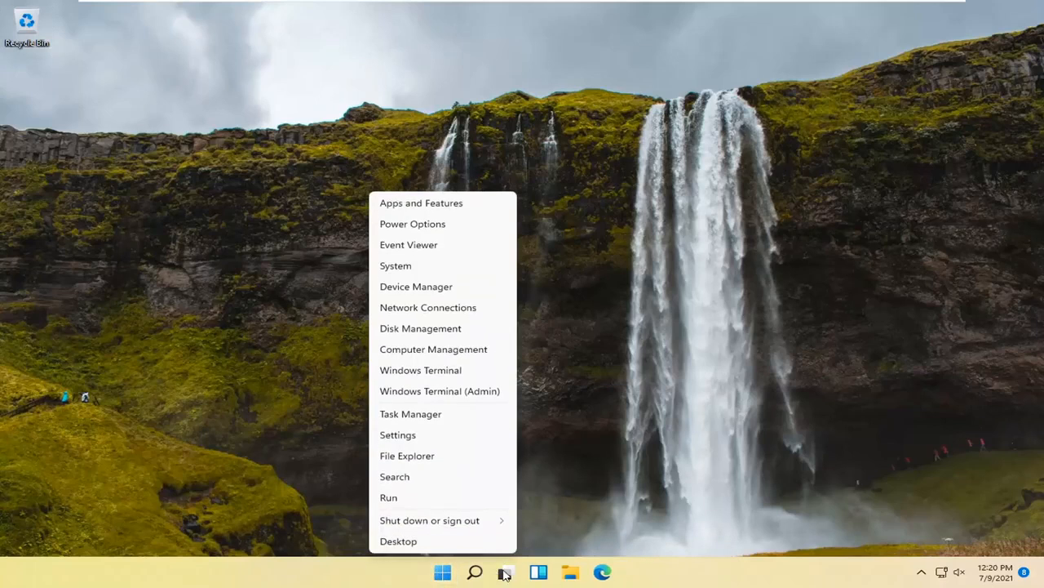
- Go to Settings > System > Recovery, showing Reset this PC and Advanced startup
left_click(399, 434)
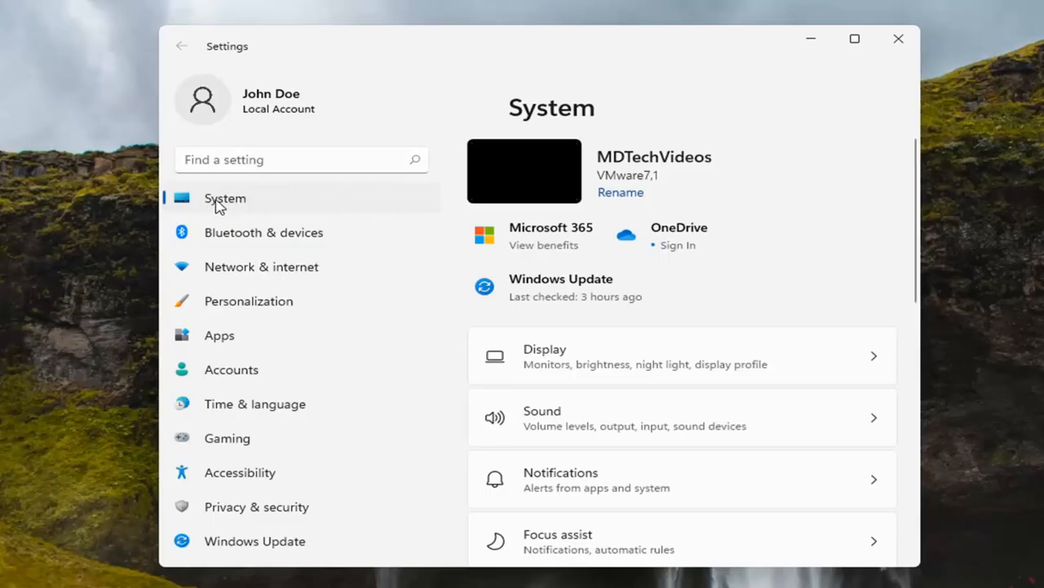
scroll("down", 3)
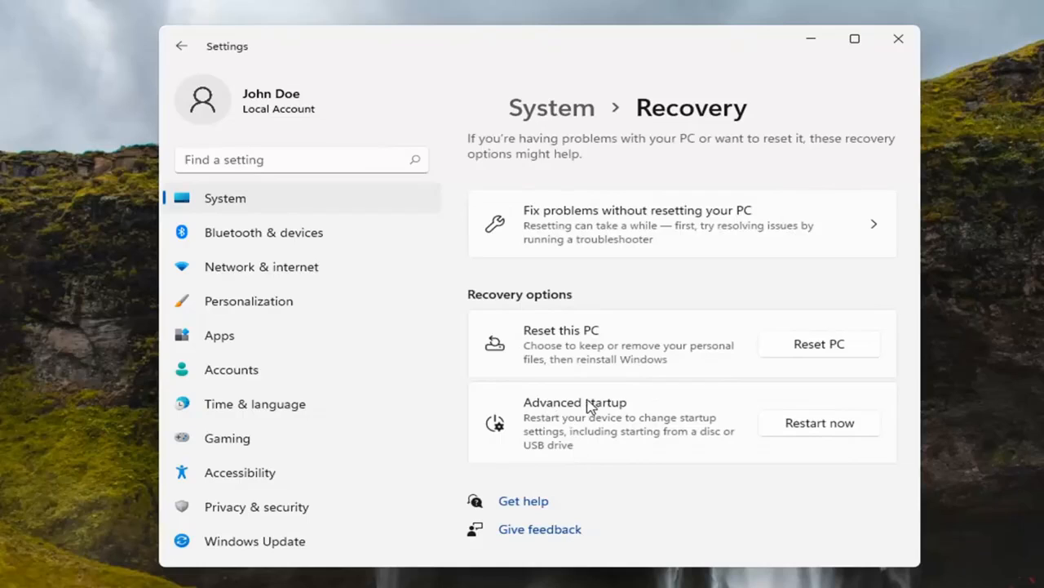
mouse_move(623, 427)
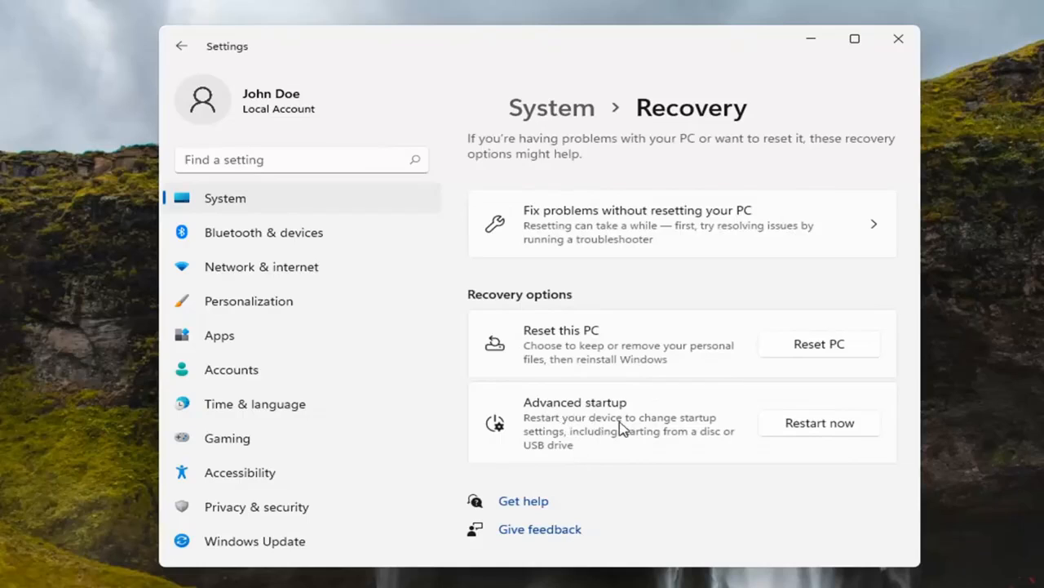
mouse_move(646, 444)
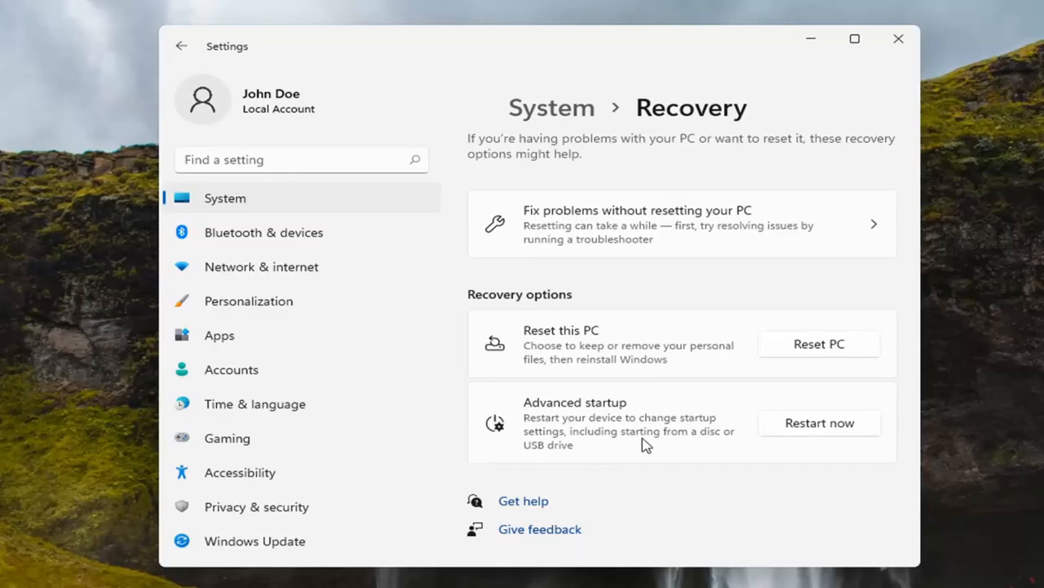
mouse_move(600, 460)
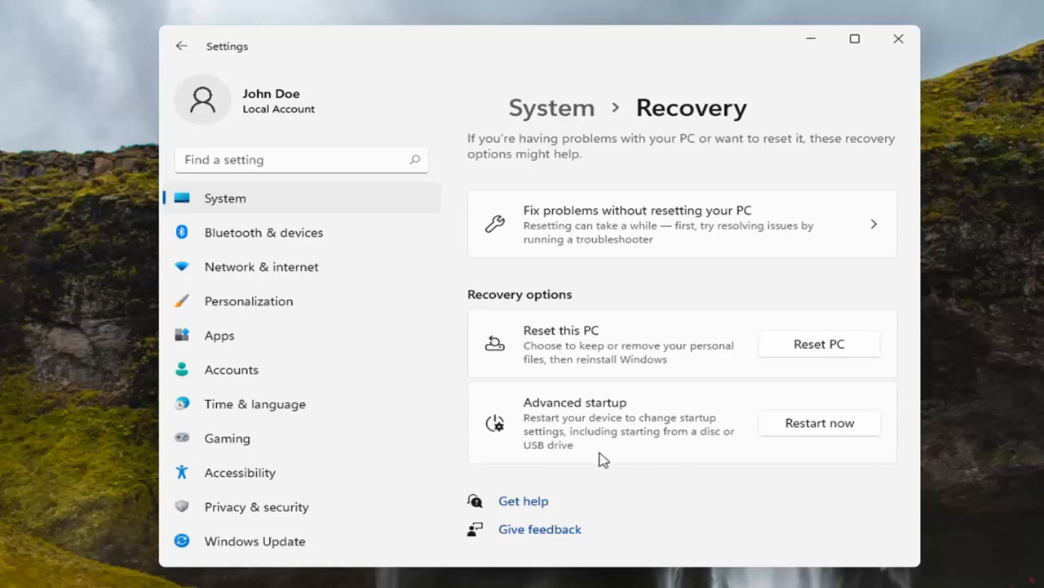
- Restart the PC into advanced startup, confirming the Restart now prompt
left_click(819, 423)
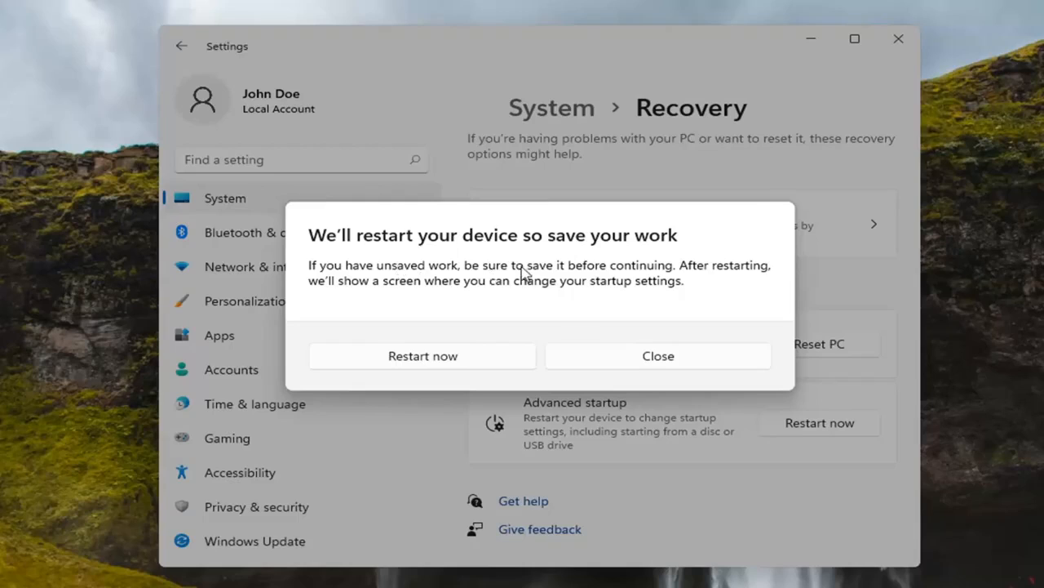
mouse_move(717, 267)
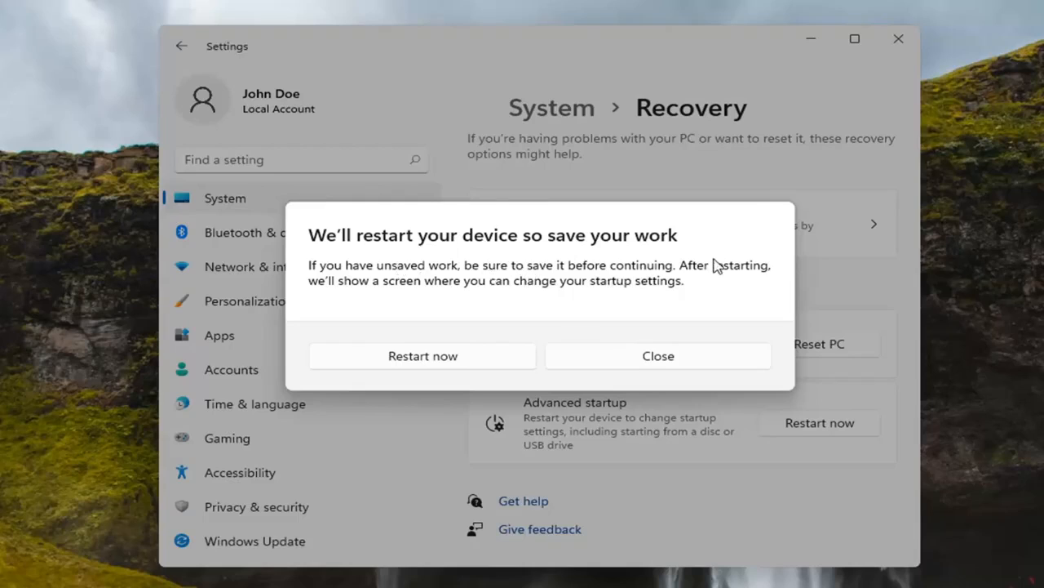
mouse_move(526, 305)
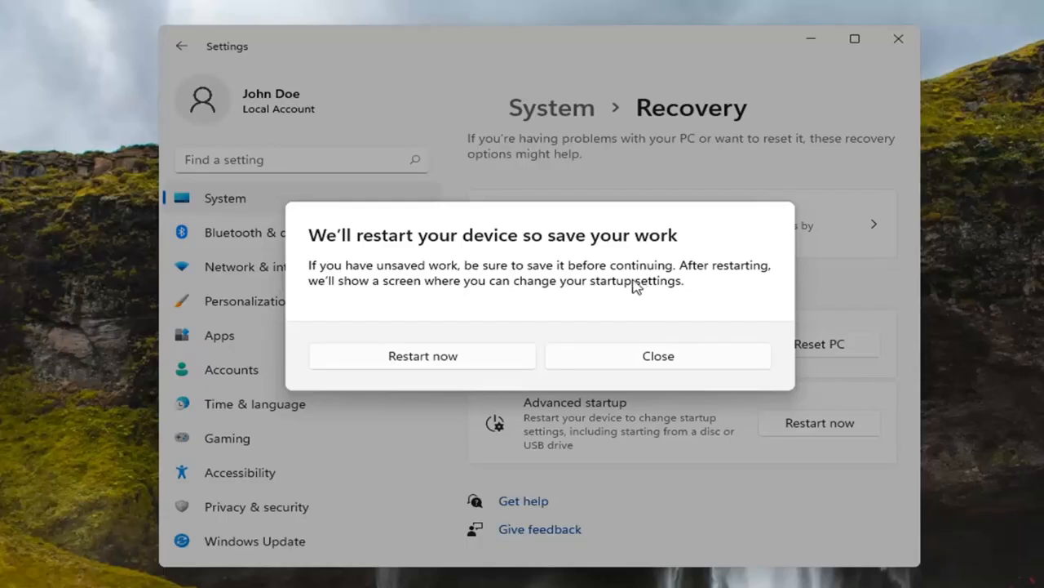
left_click(423, 355)
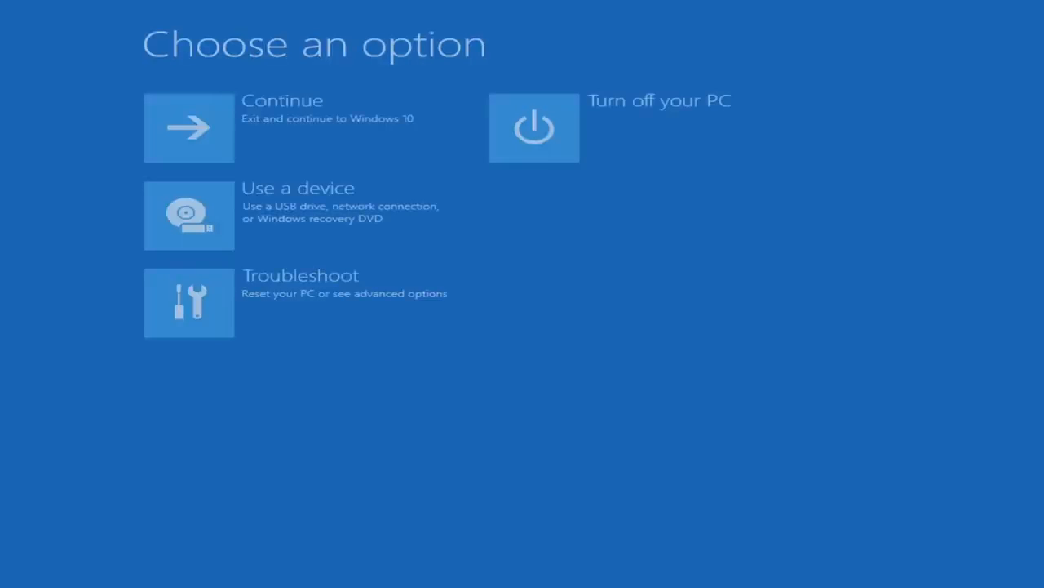
mouse_move(245, 143)
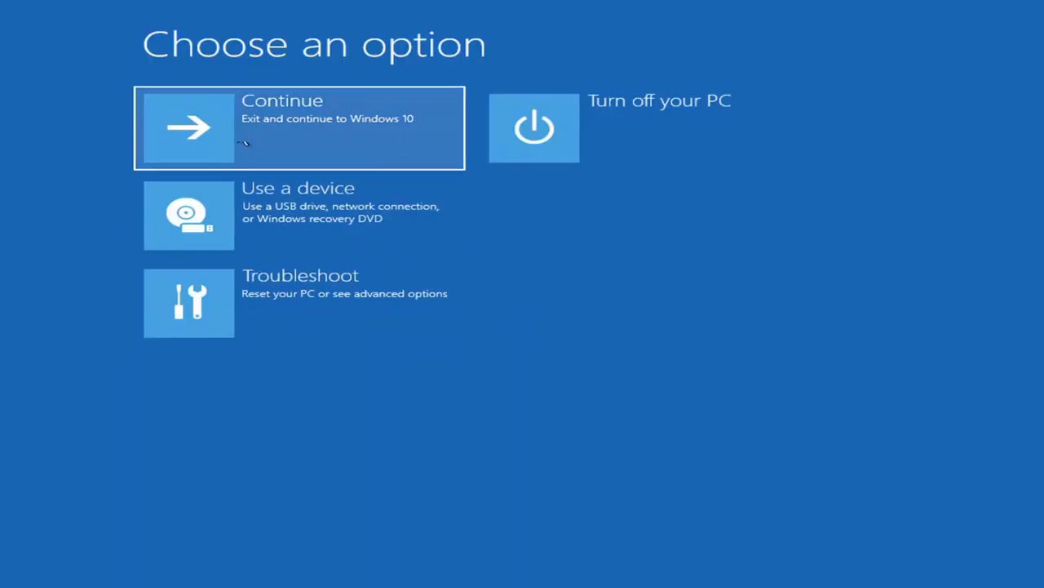
mouse_move(535, 128)
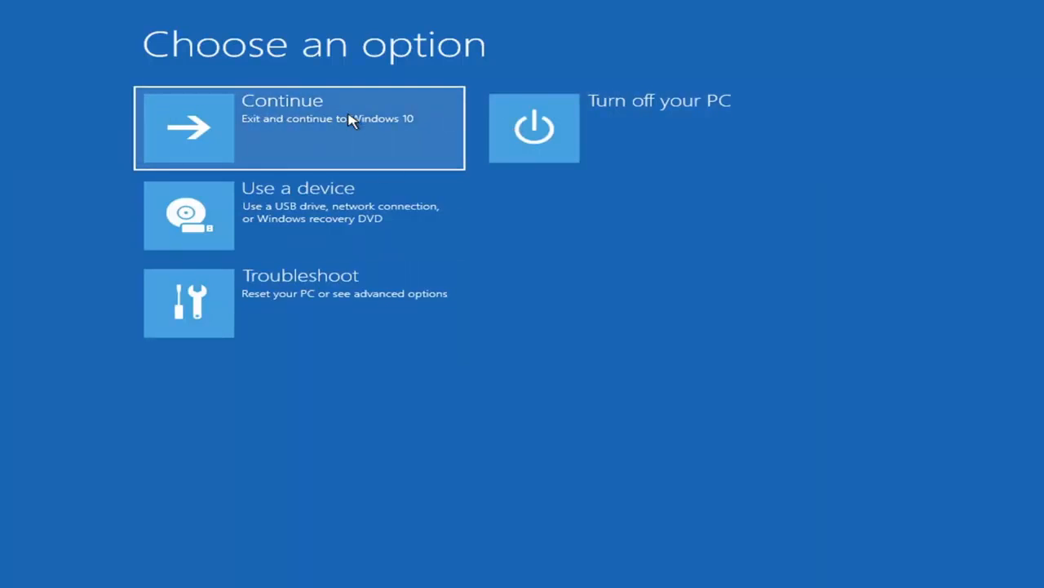
mouse_move(653, 134)
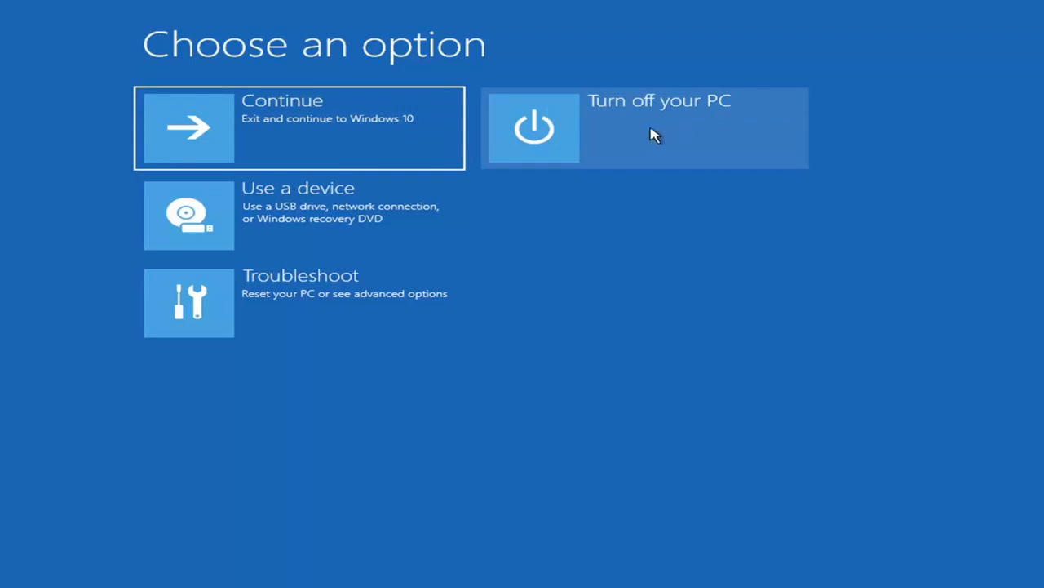
mouse_move(264, 302)
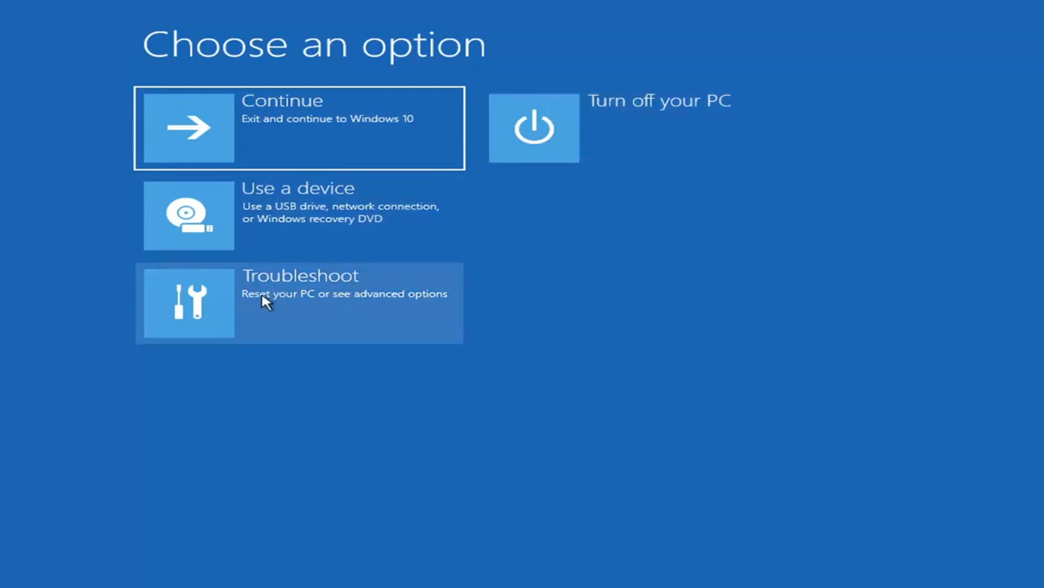
- Reach Troubleshoot > Advanced options, listing Startup Repair, Command Prompt and UEFI Firmware Settings
left_click(300, 302)
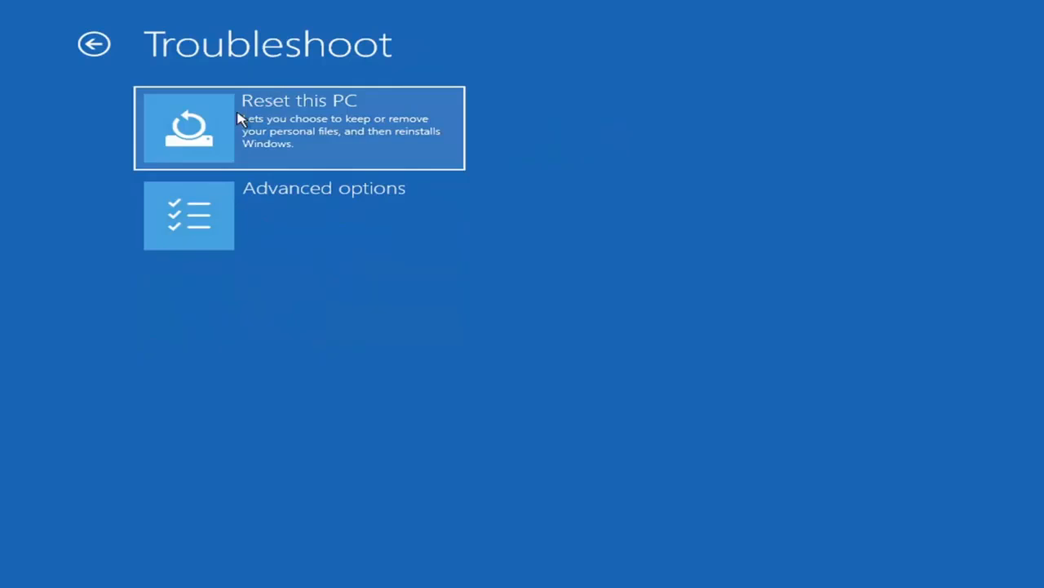
left_click(190, 215)
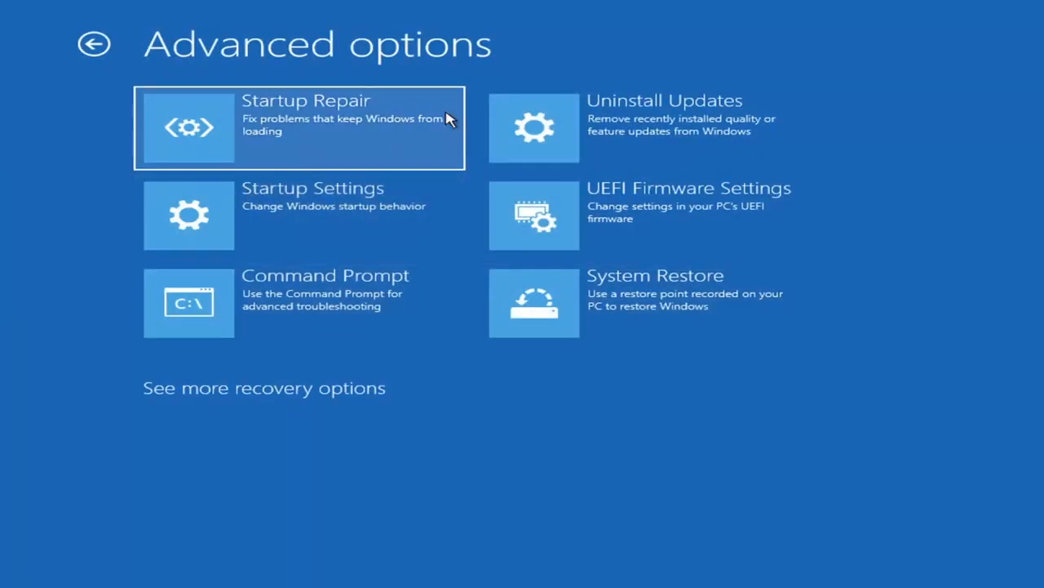
mouse_move(291, 220)
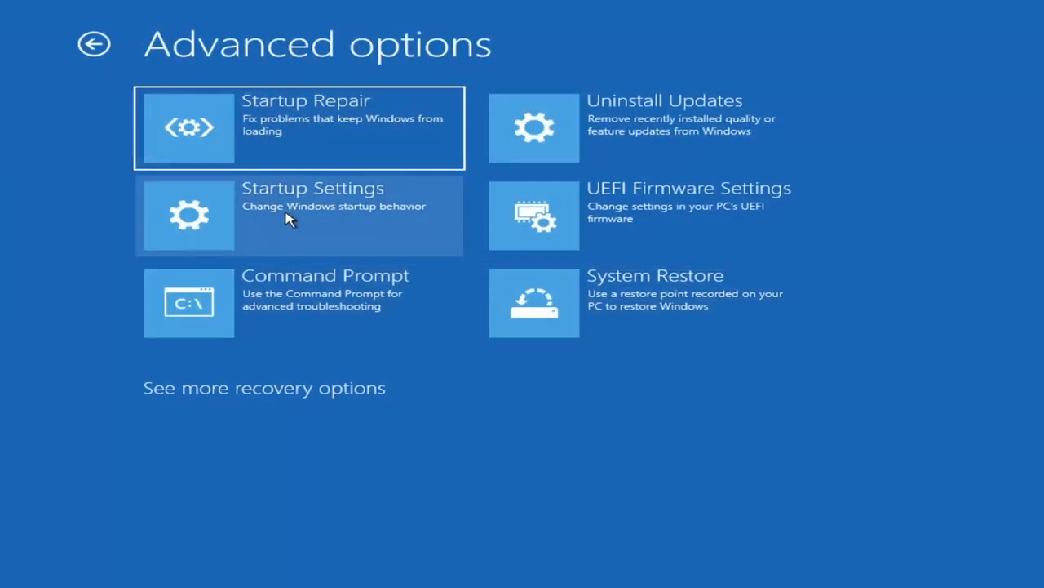
mouse_move(274, 212)
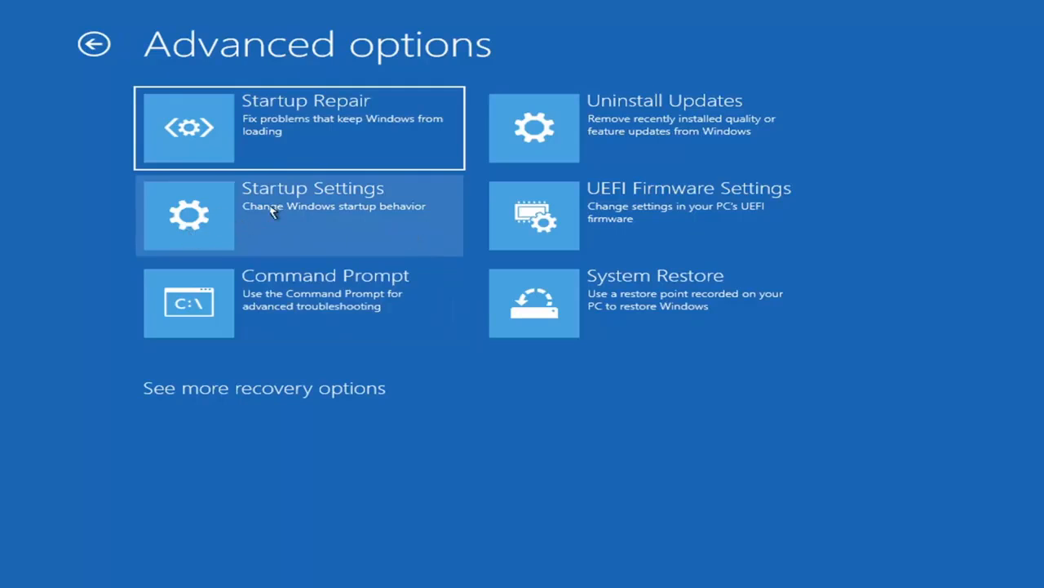
mouse_move(367, 226)
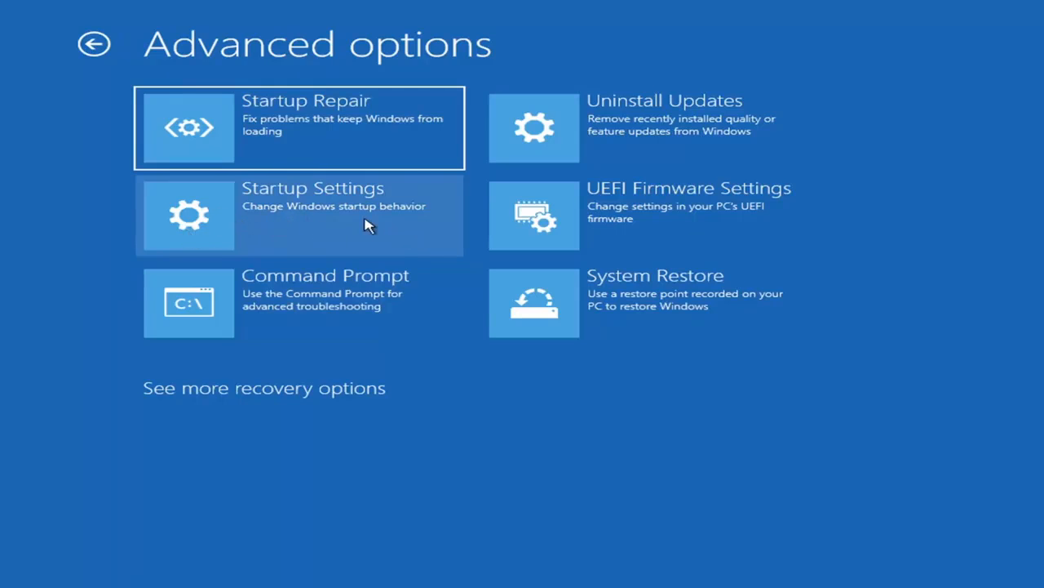
mouse_move(604, 127)
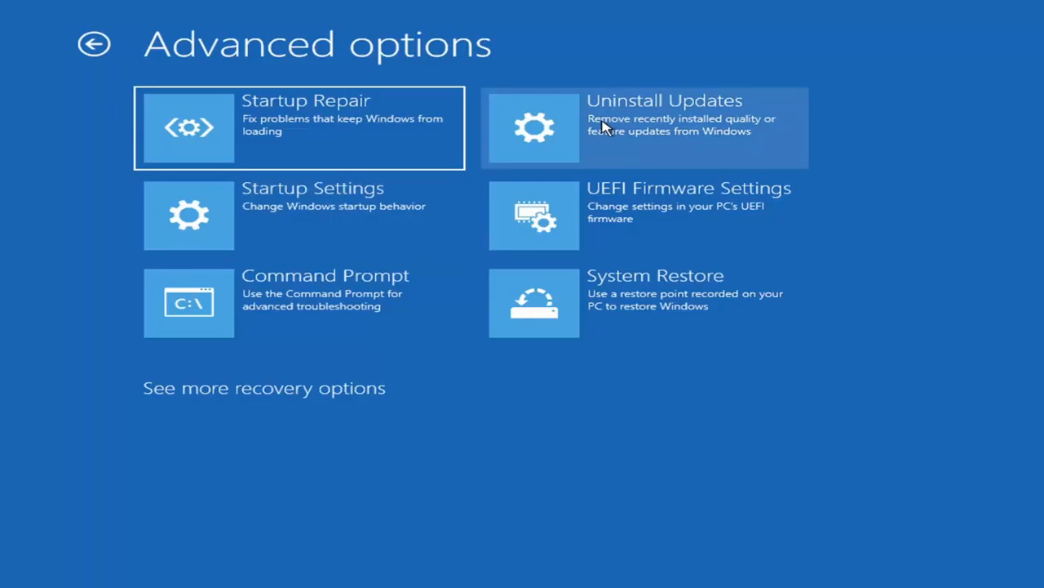
mouse_move(611, 231)
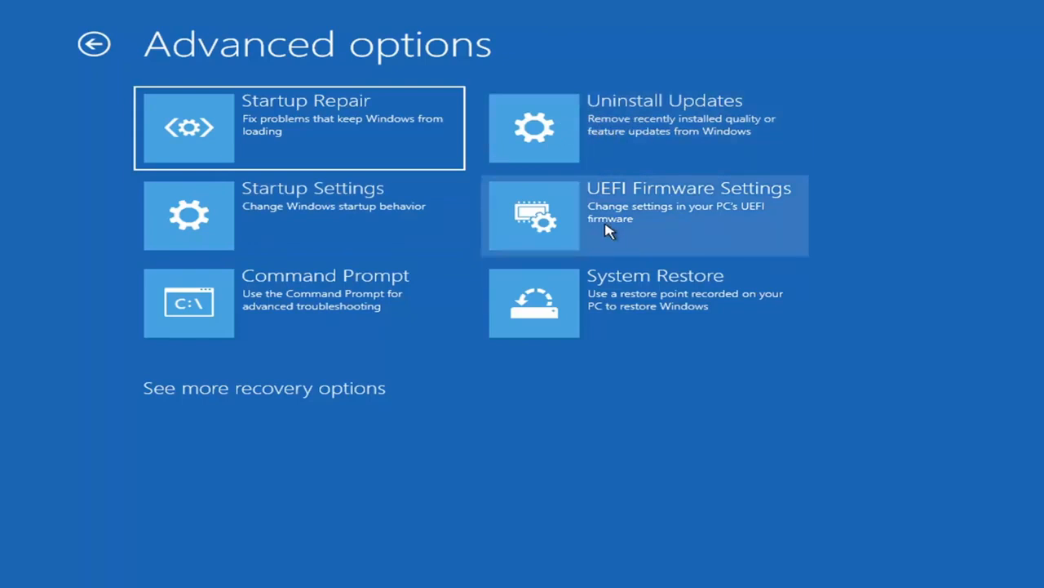
mouse_move(668, 204)
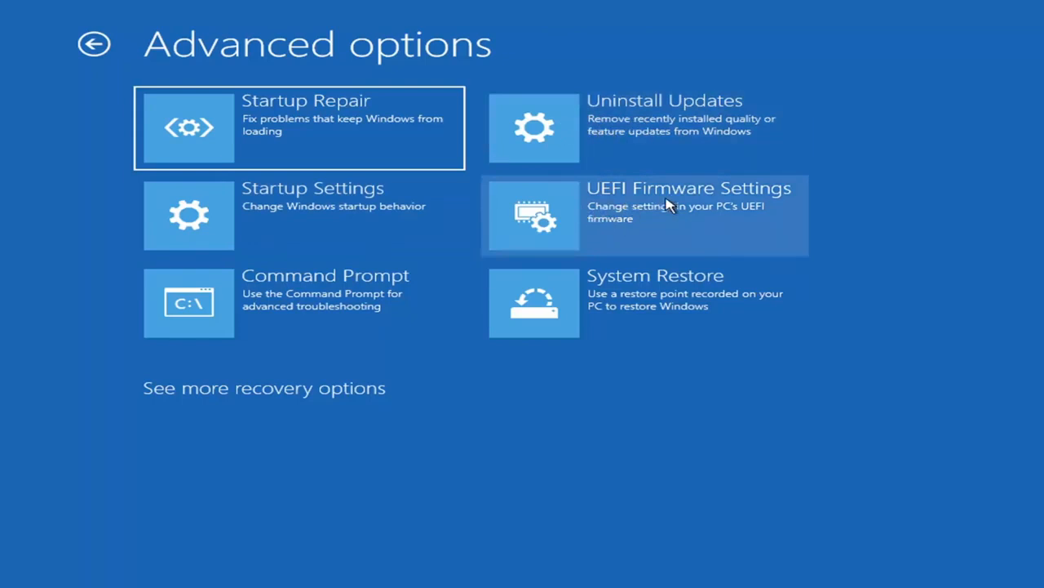
mouse_move(95, 46)
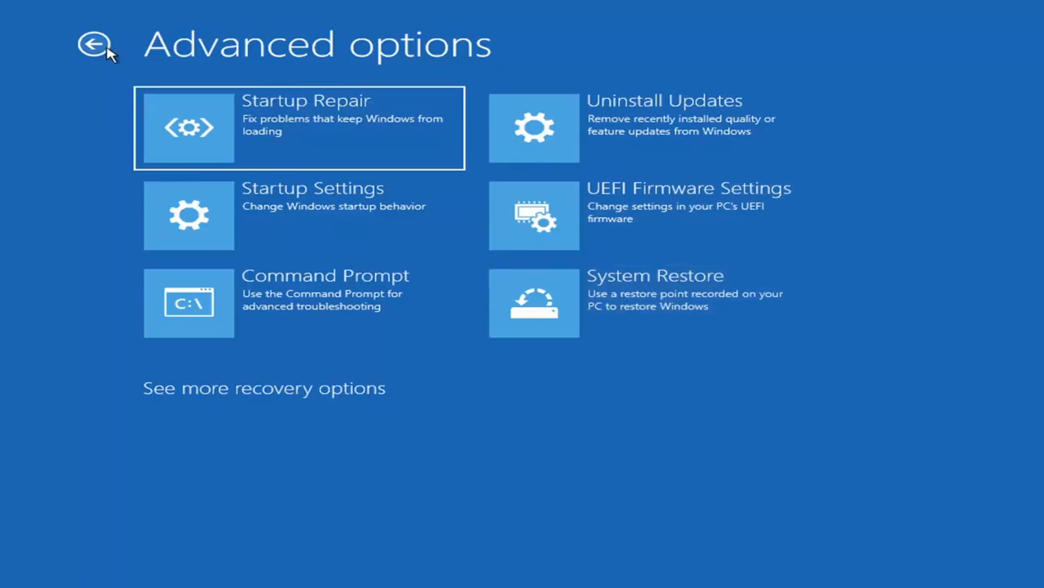
- Review the Use a device list of EFI boot devices, then return to Choose an option
left_click(94, 44)
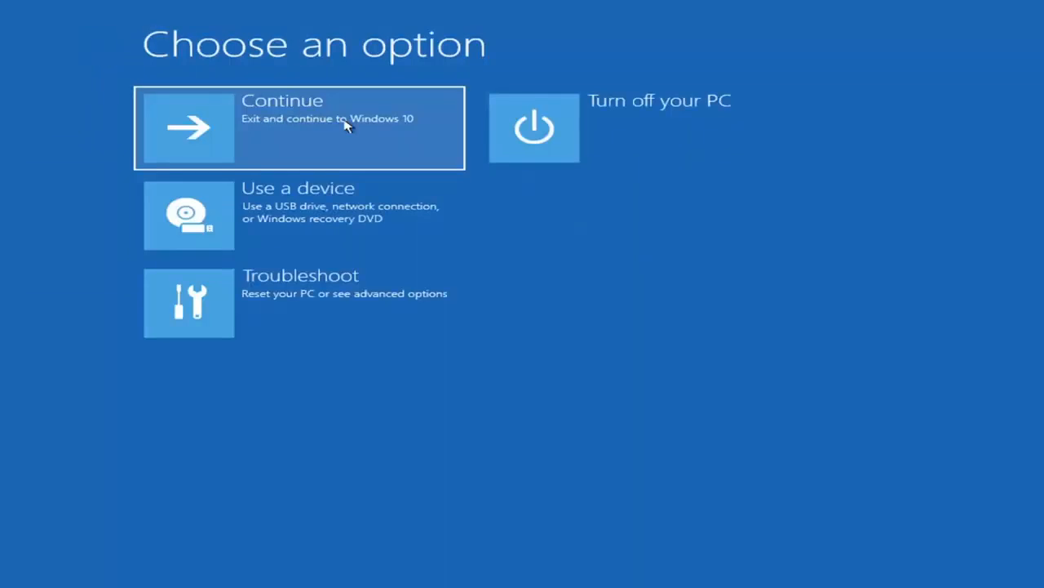
mouse_move(307, 225)
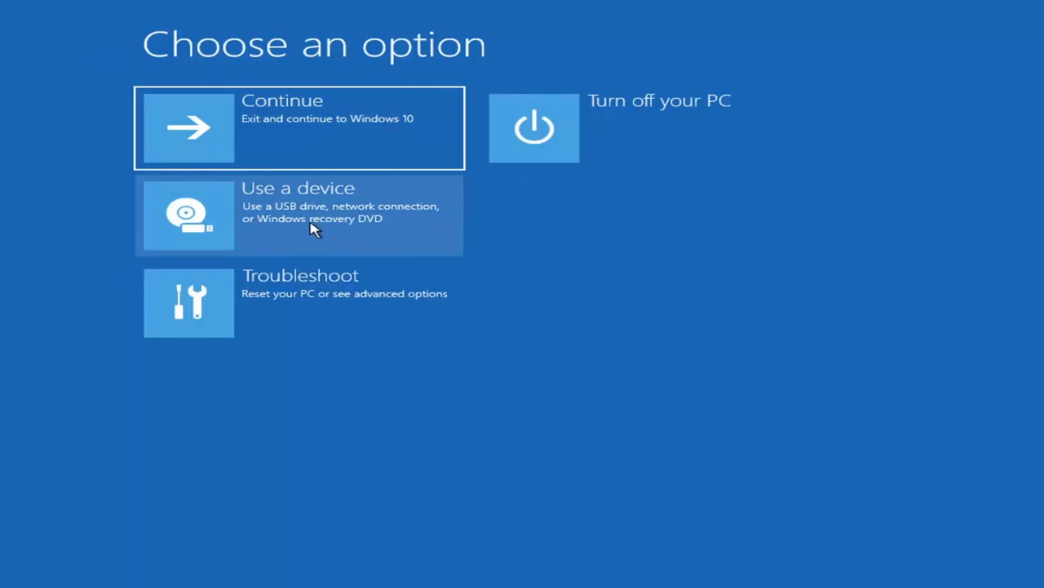
left_click(299, 215)
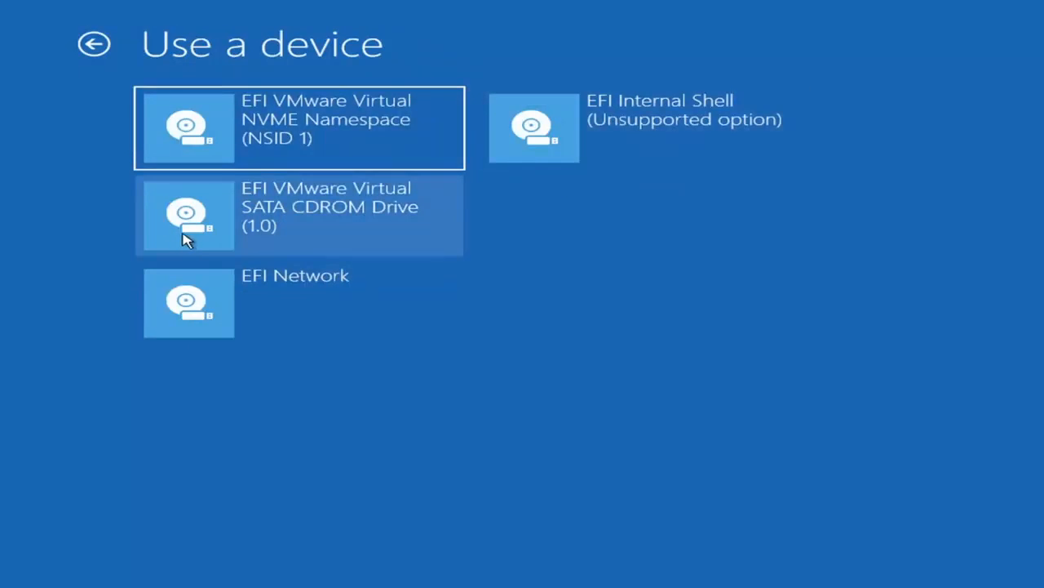
mouse_move(68, 82)
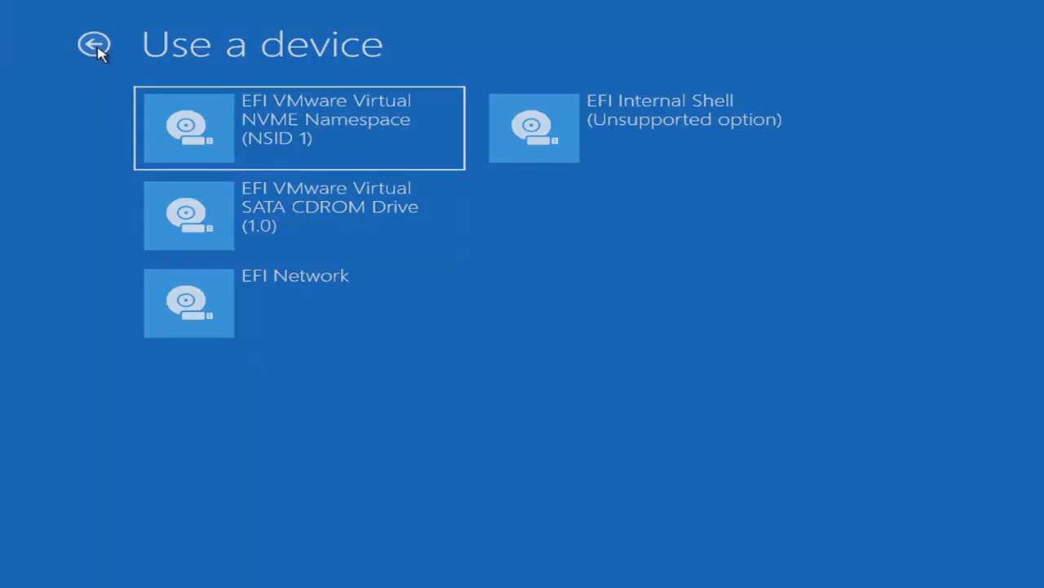
left_click(91, 44)
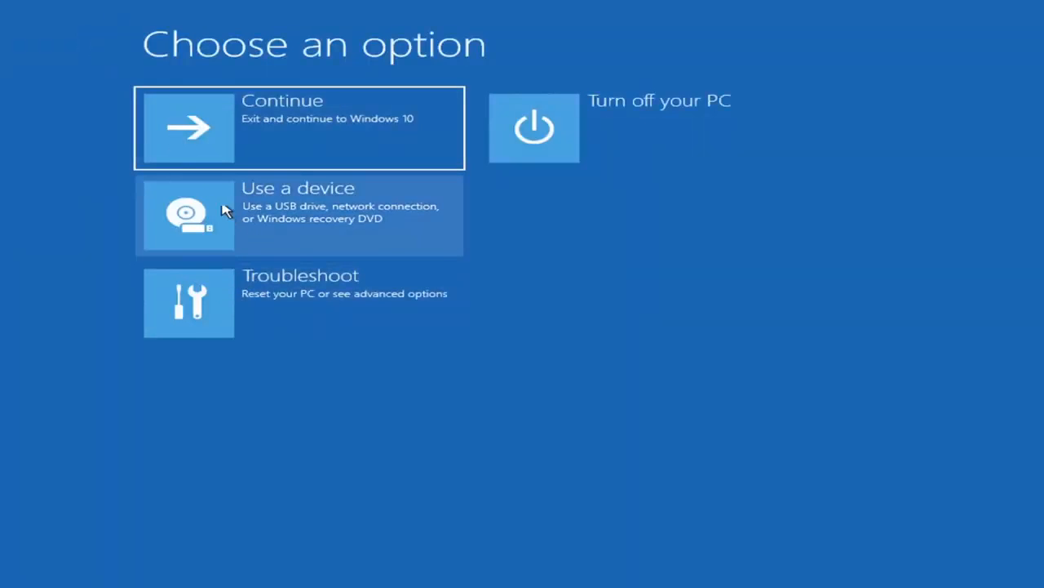
mouse_move(280, 310)
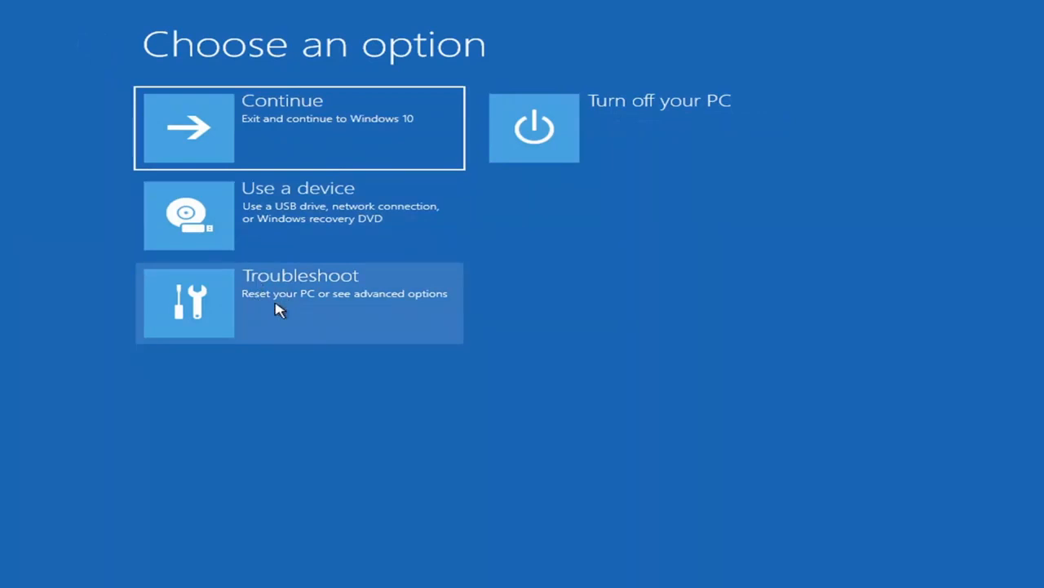
- Restart into UEFI Firmware Settings and enter setup to reach the Boot Maintenance Manager
left_click(300, 302)
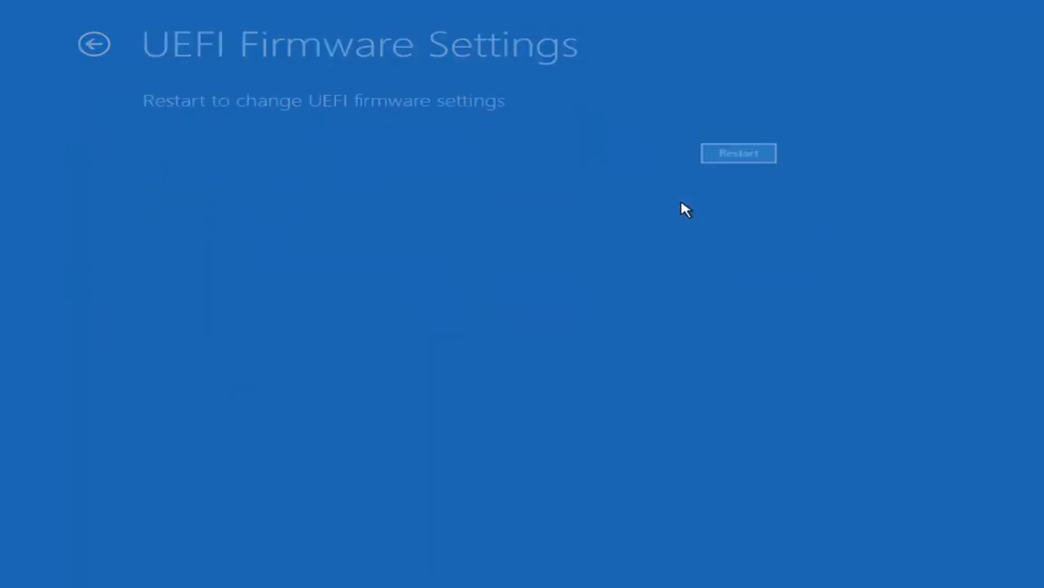
left_click(738, 153)
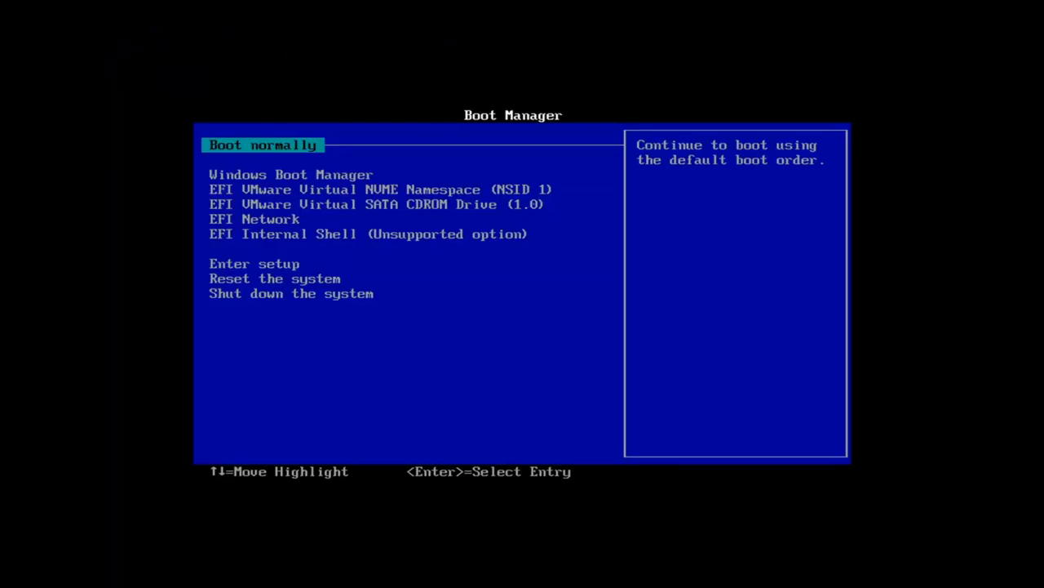
key("Down")
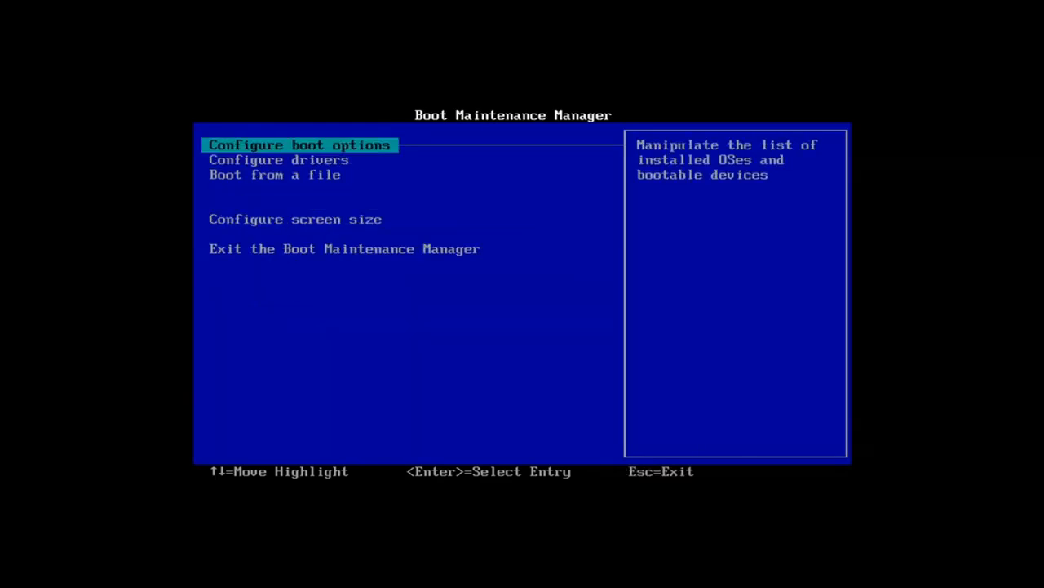
key("Down")
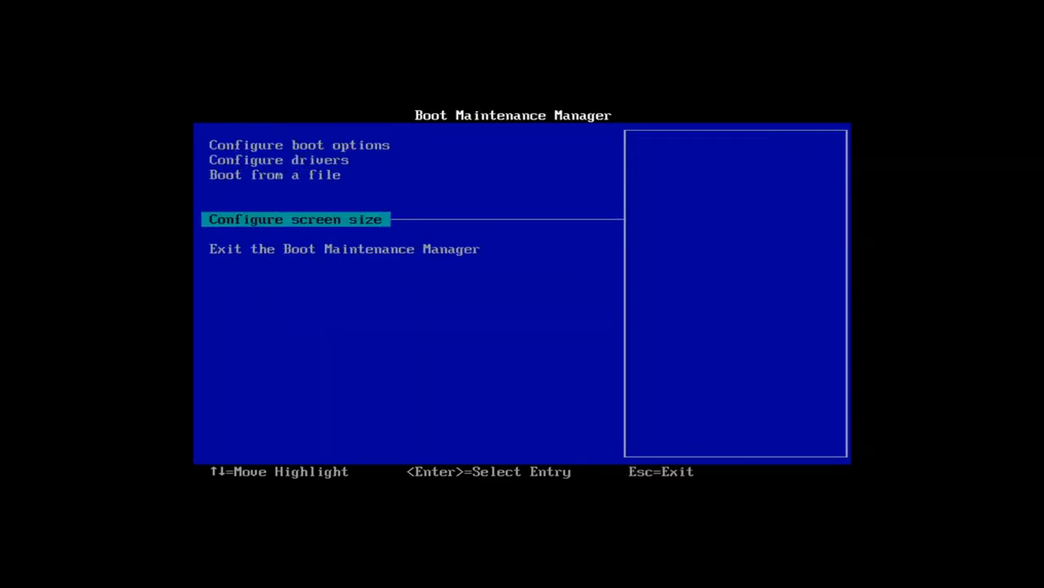